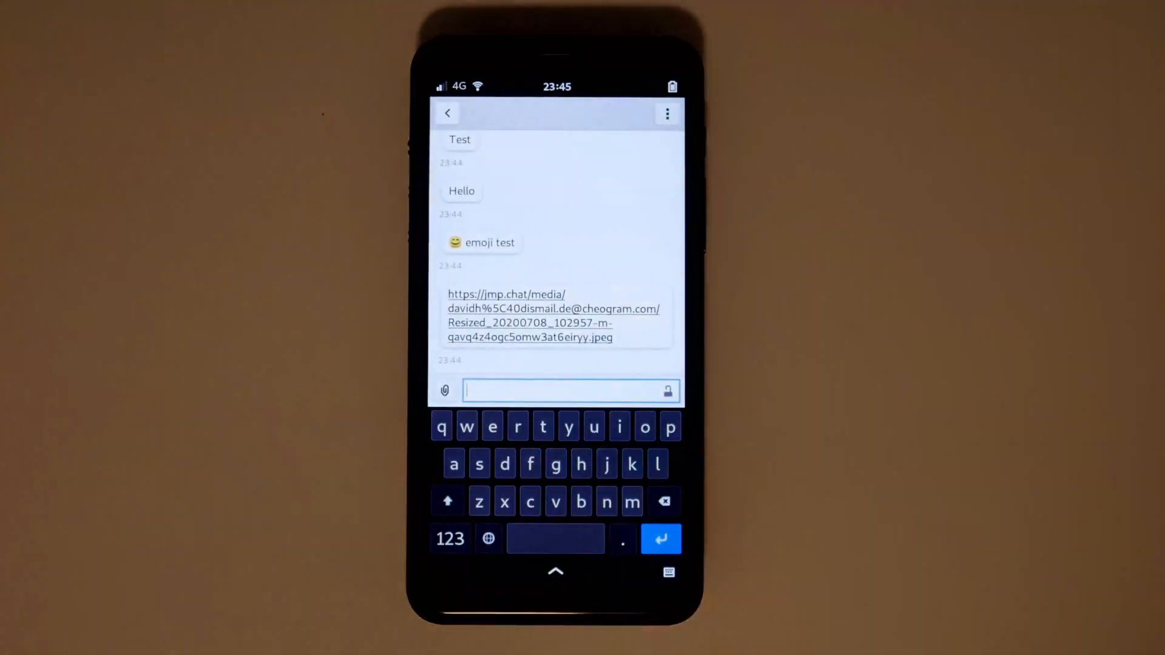
Focus the Dino message field to write 'testing' as a reply.
click(529, 315)
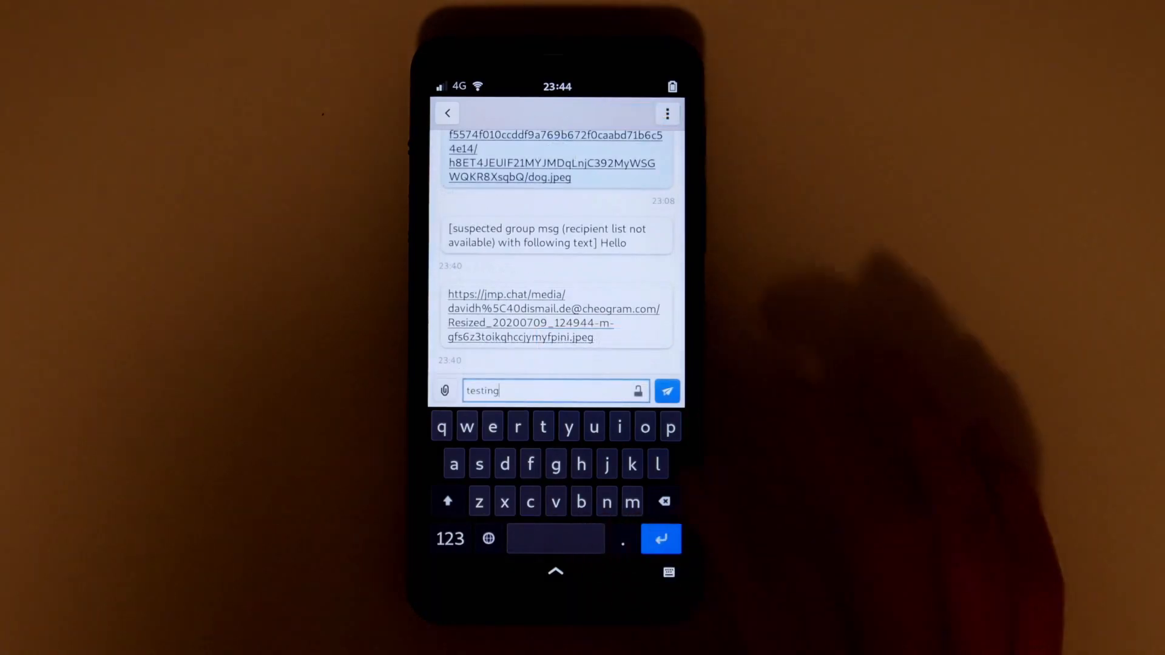
Bring Twinkle forward to show the incoming +1503 call on line 1.
click(666, 391)
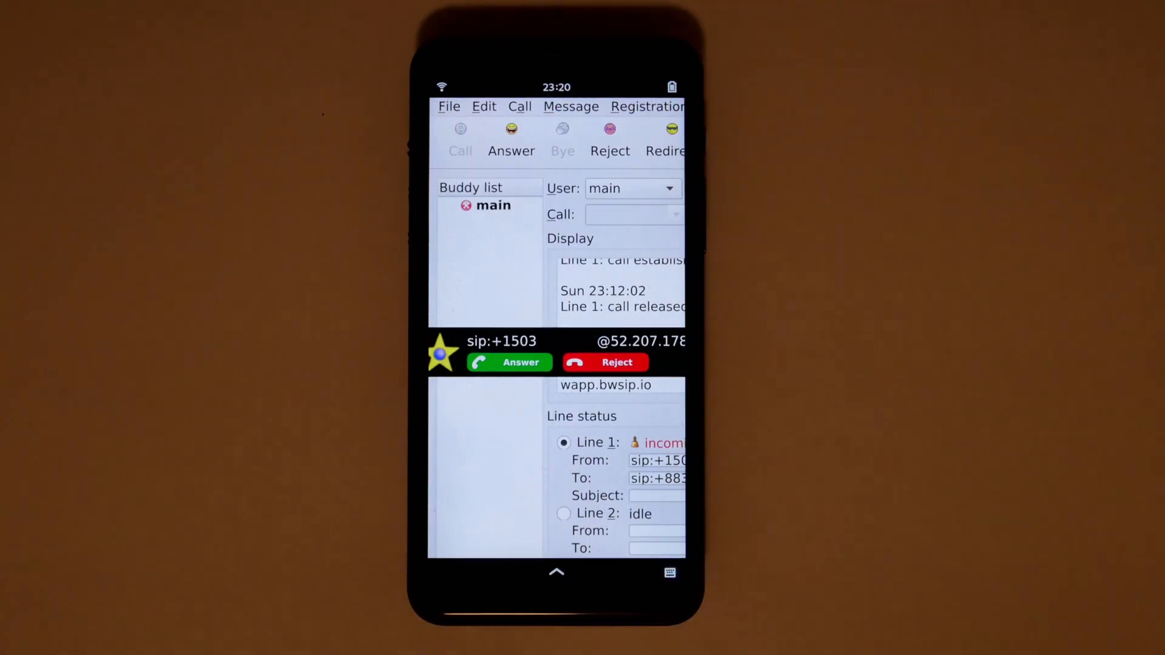
Answer the incoming call on line 1 and hang up with Bye.
click(510, 363)
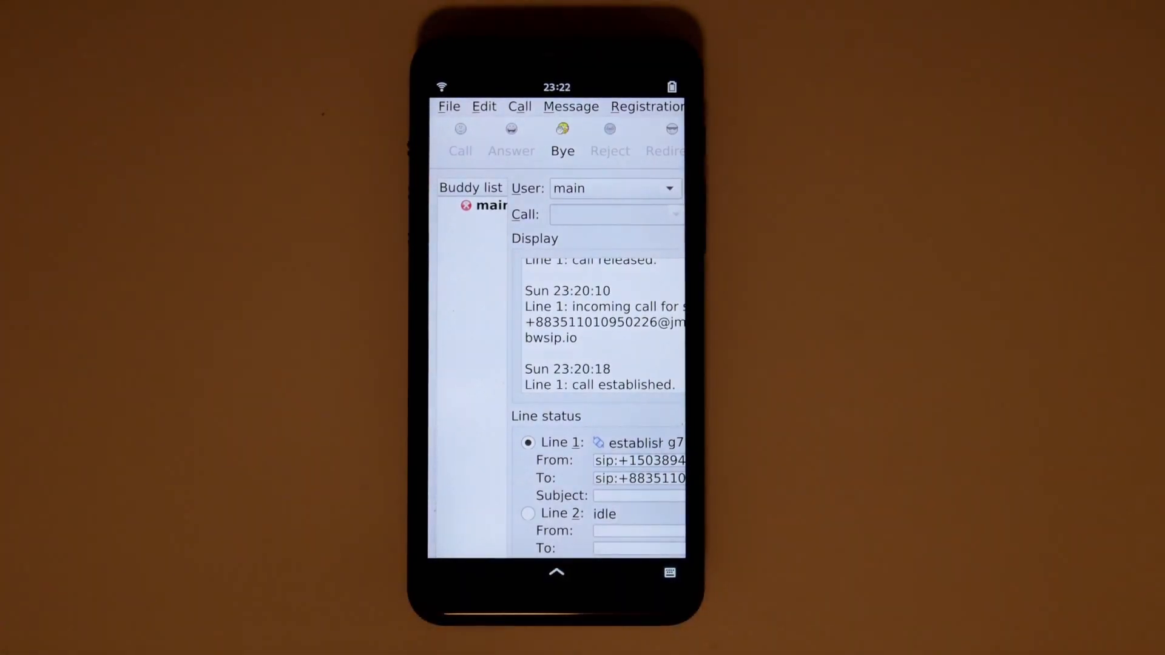
click(563, 138)
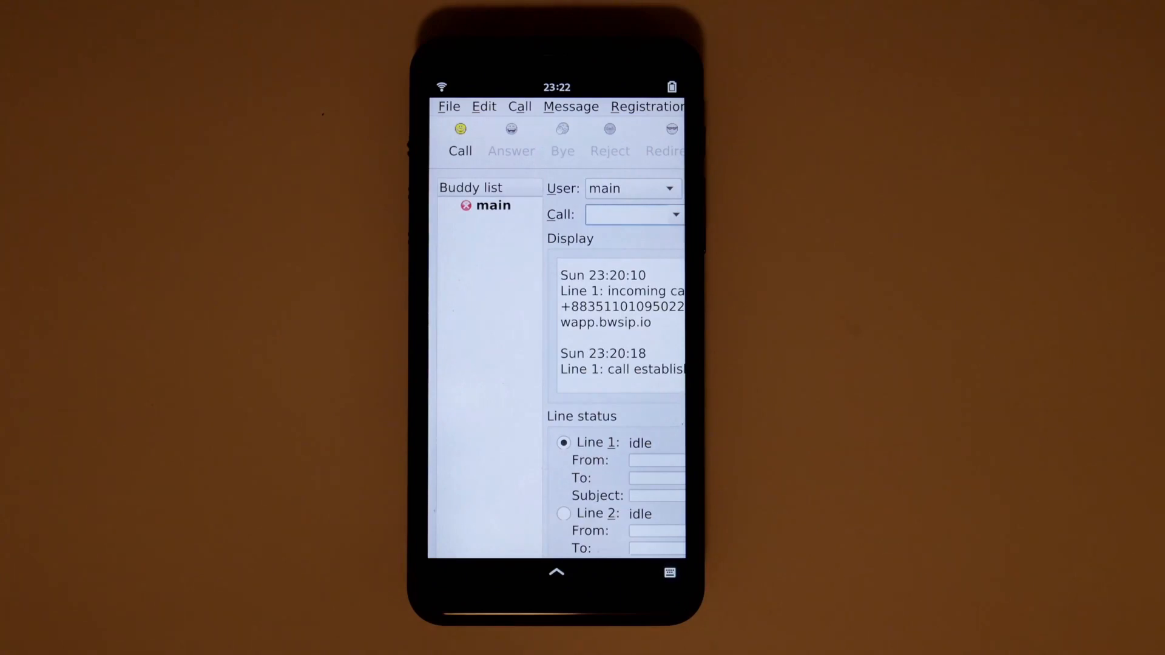